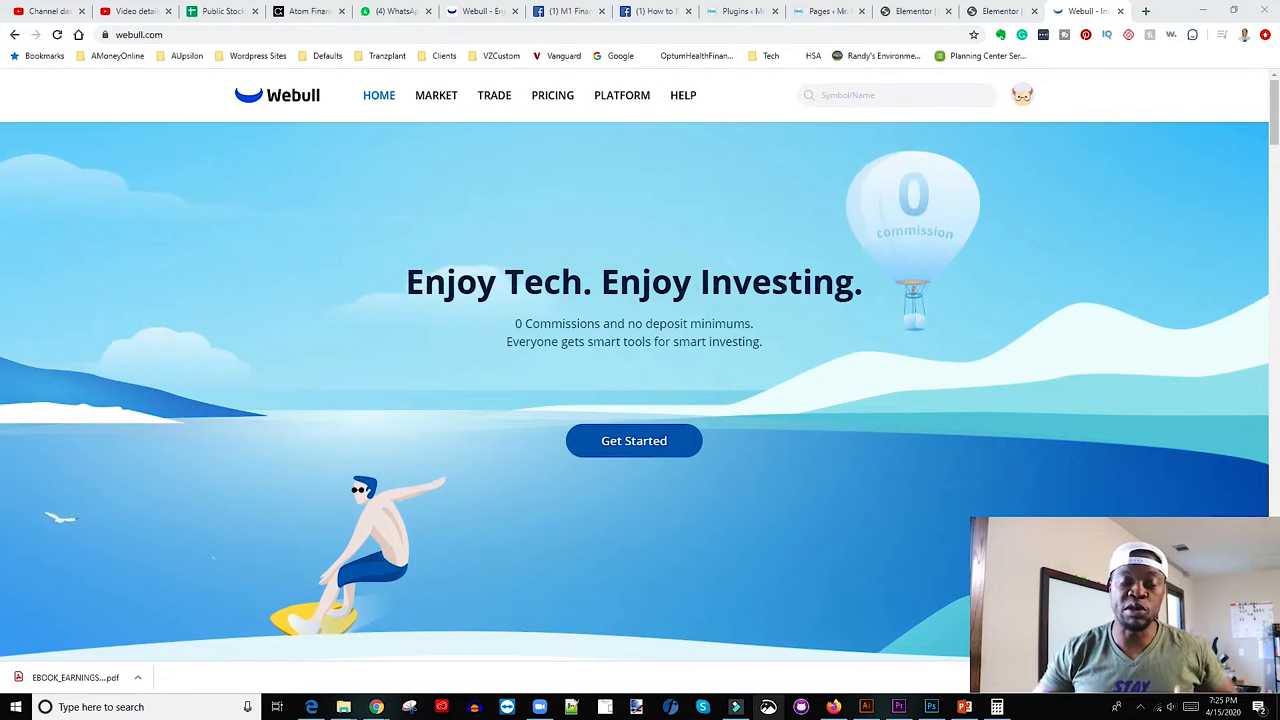
Step: Go from the Webull home page to the paper trading platform via TRADE
scroll("down", 3)
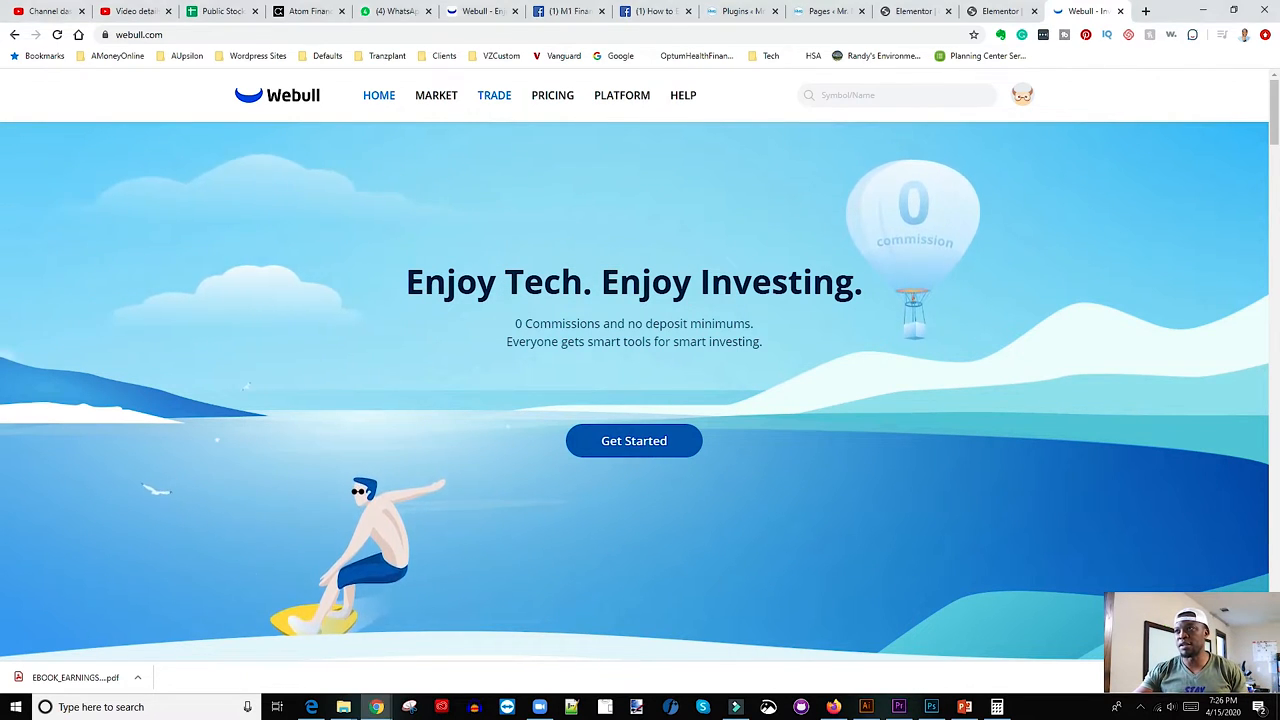
left_click(632, 440)
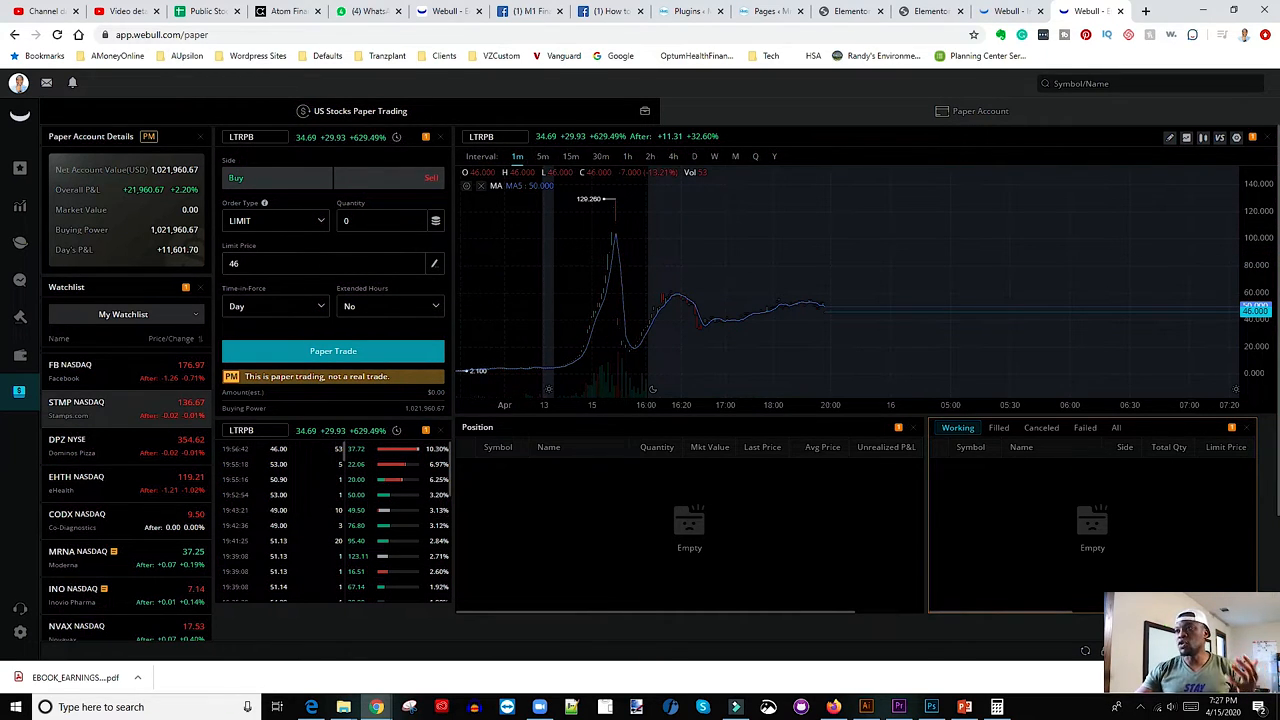
Step: Begin a symbol search in the Symbol/Name box with the letter F
left_click(1150, 84)
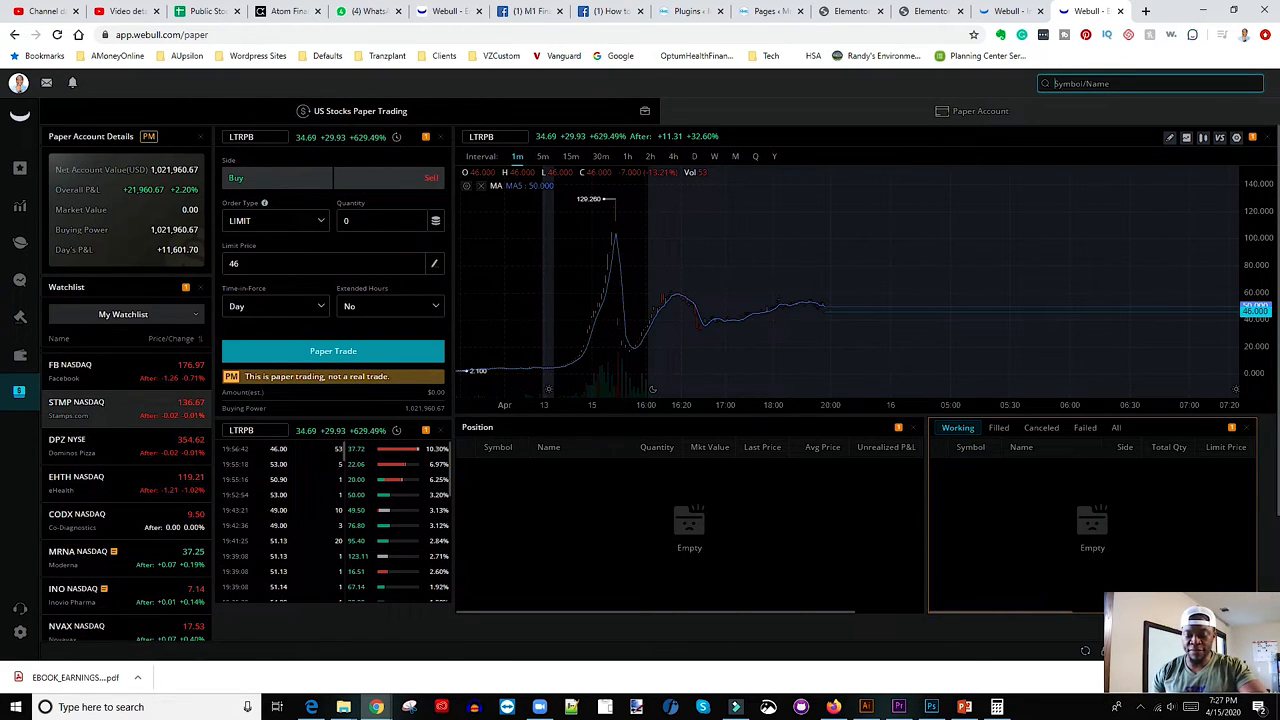
type("F")
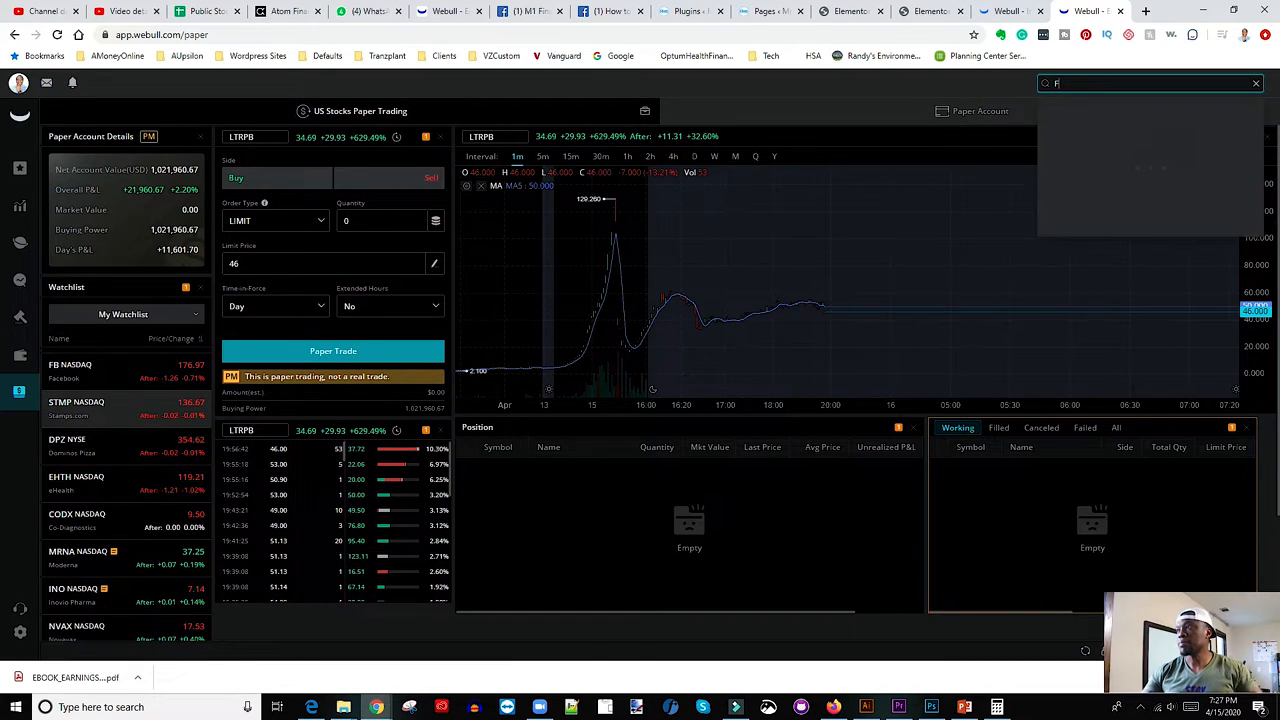
Step: Finish the FB search, load Facebook into the order ticket and show the order types
type("B")
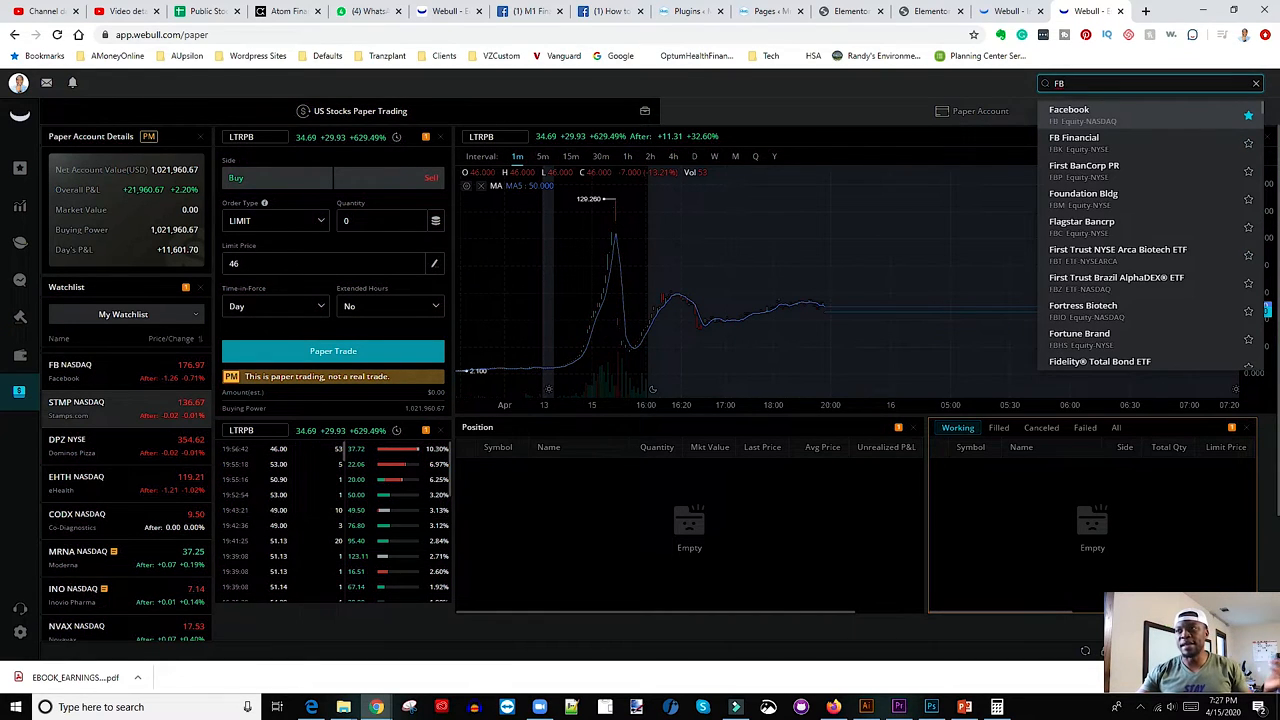
left_click(1068, 108)
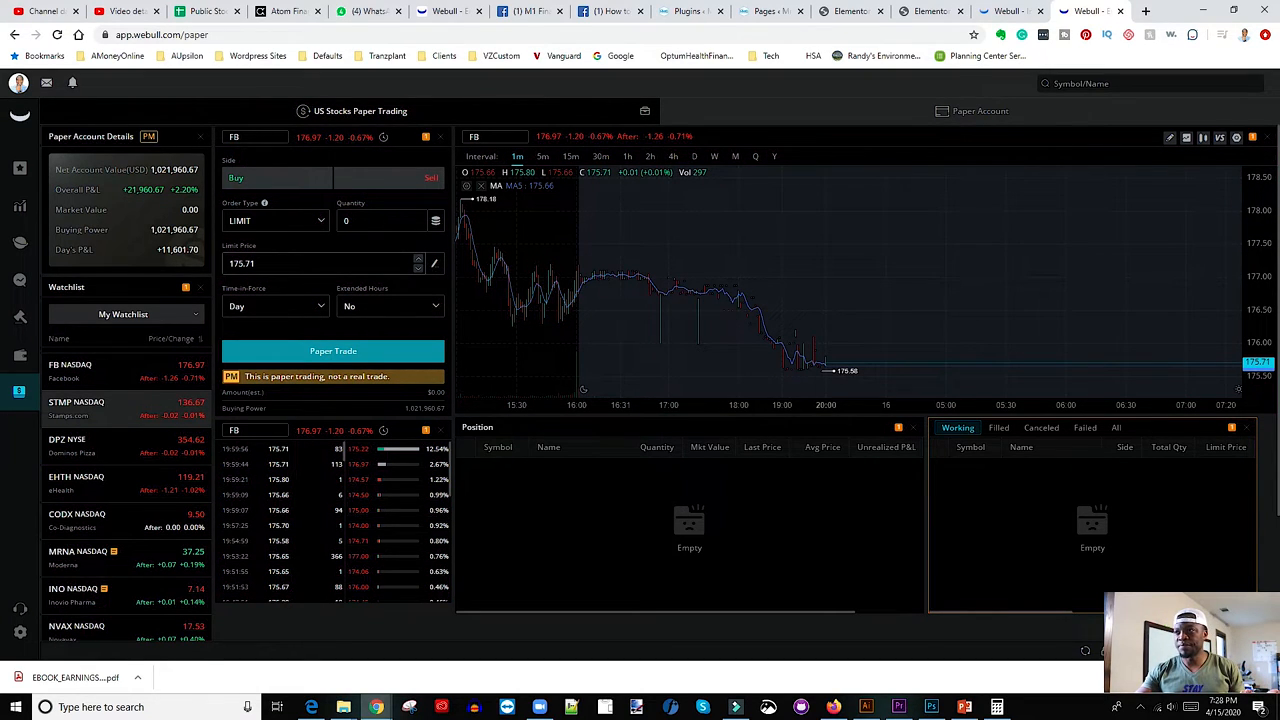
left_click(276, 220)
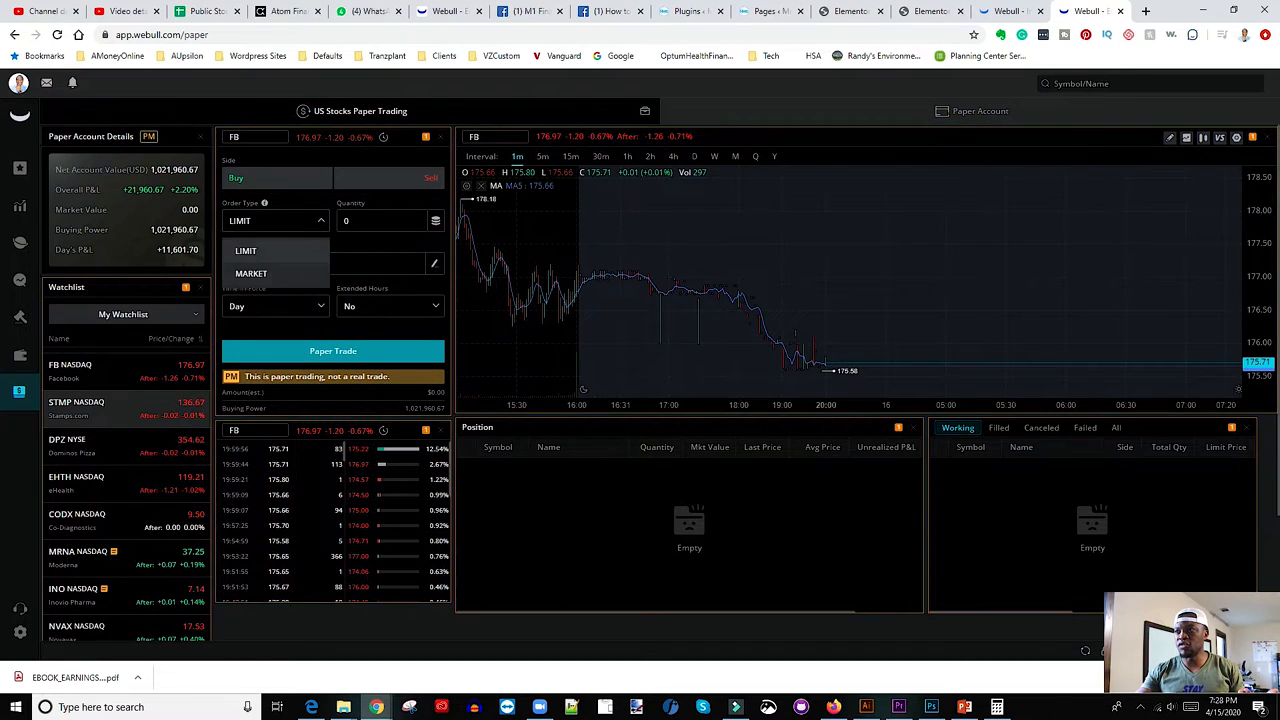
Step: Keep the FB order as LIMIT and choose 50 shares from the quantity presets
left_click(246, 252)
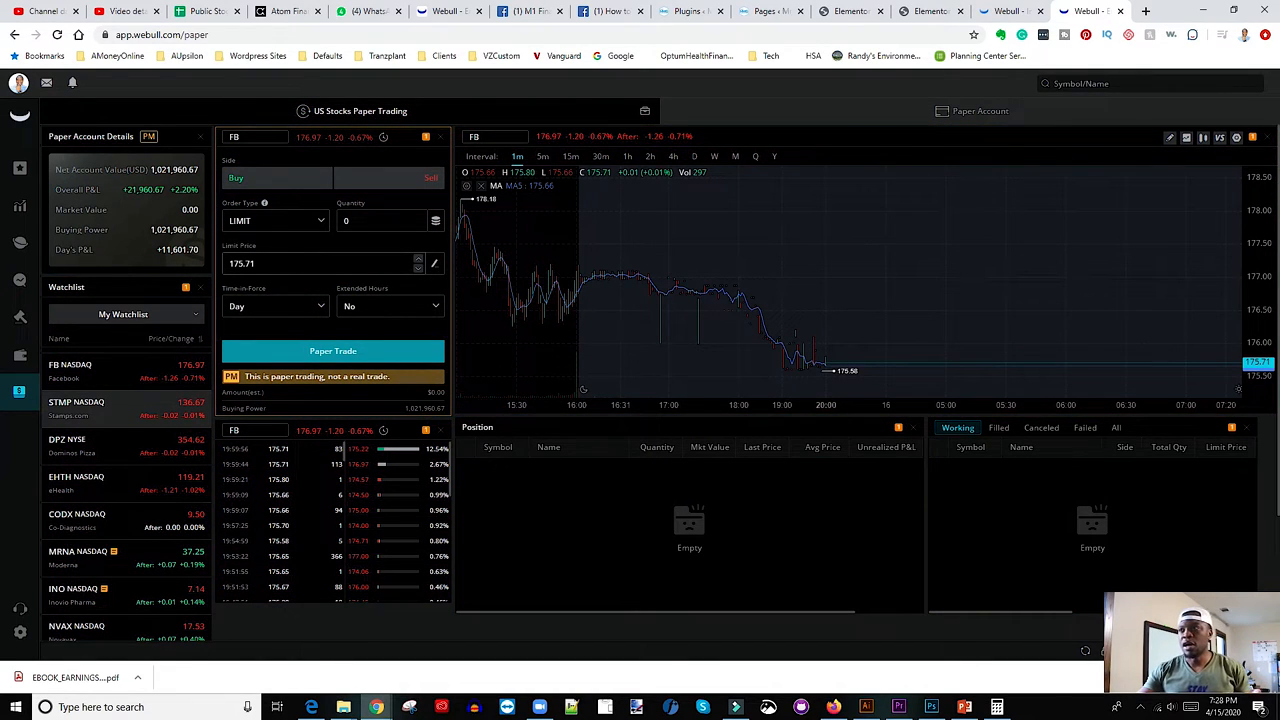
left_click(380, 220)
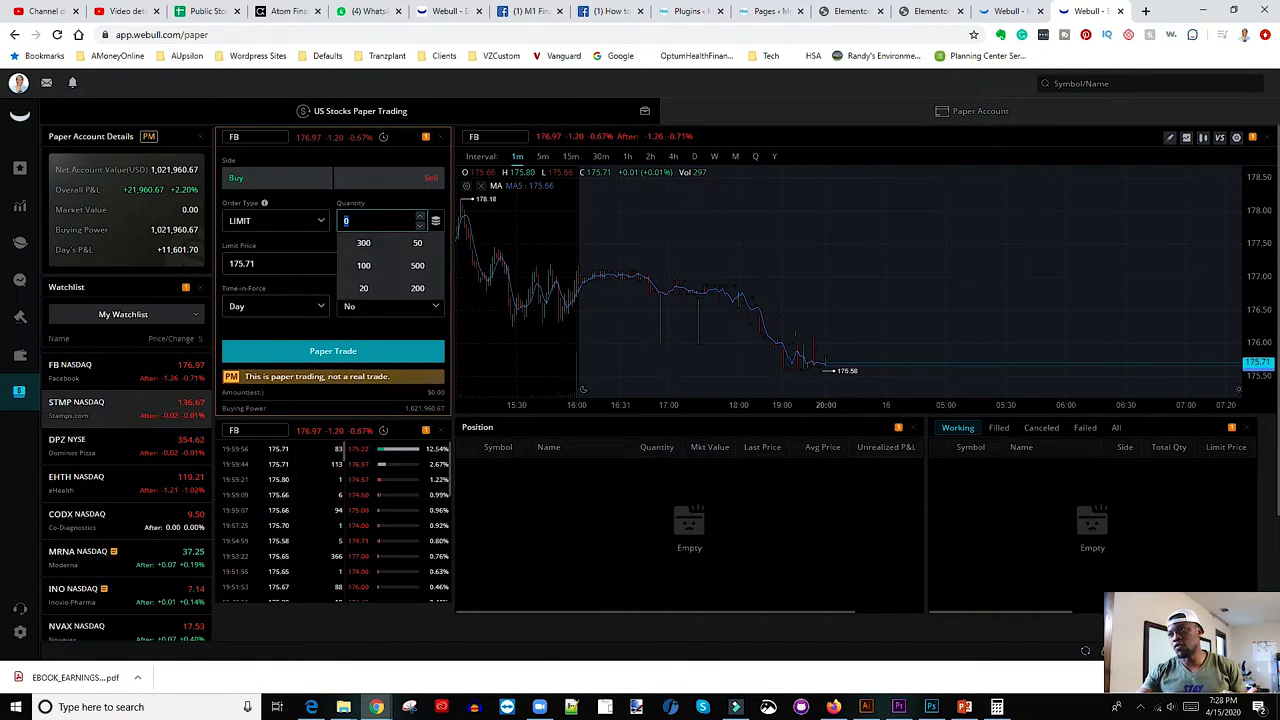
left_click(416, 244)
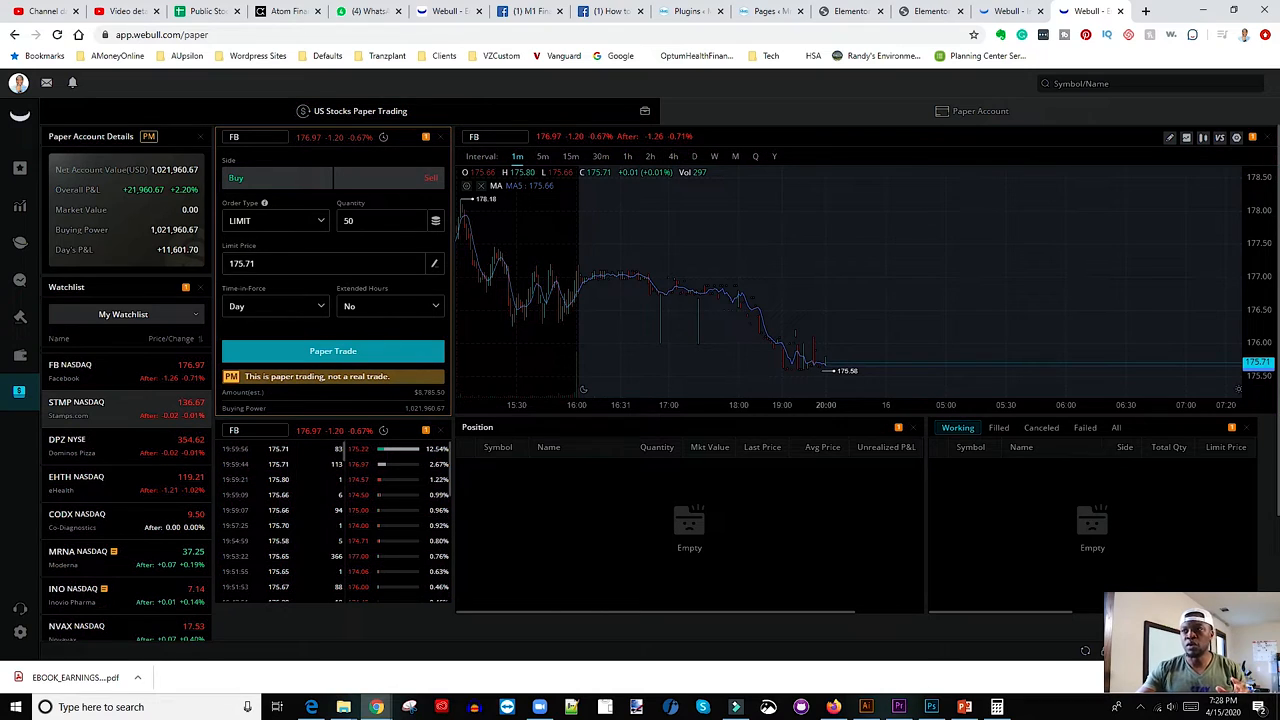
left_click(310, 220)
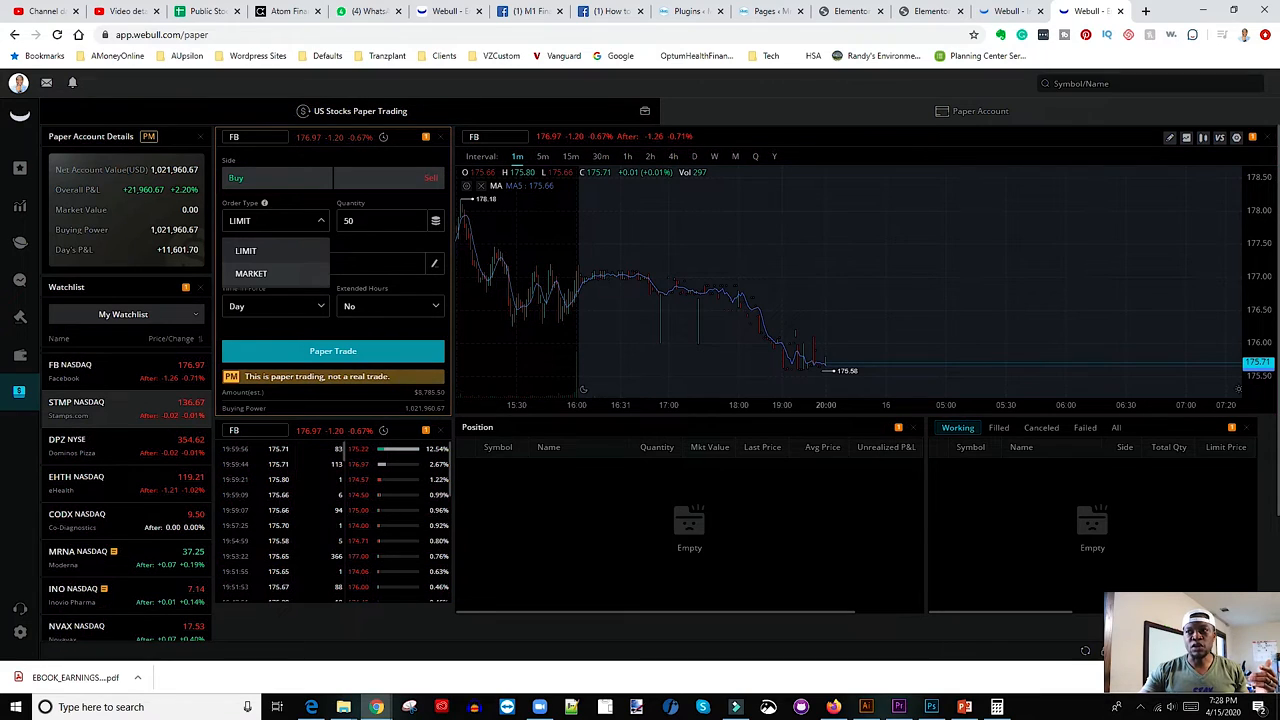
left_click(252, 272)
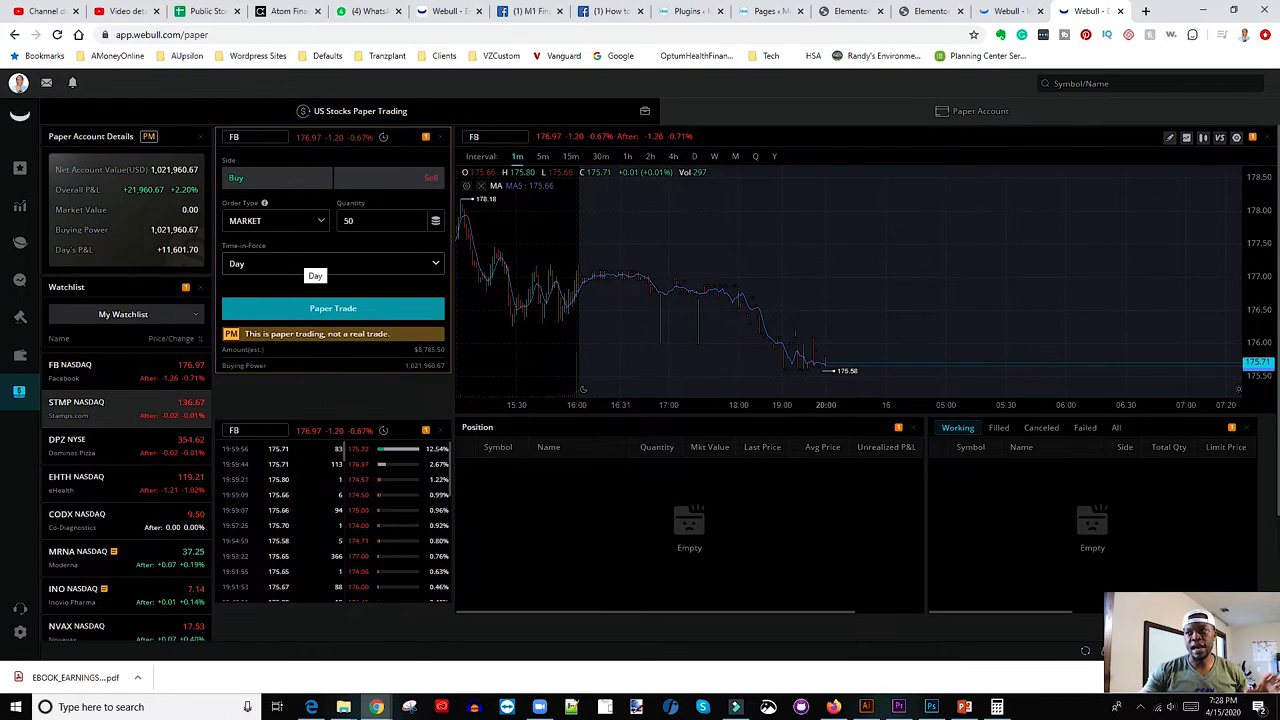
left_click(276, 220)
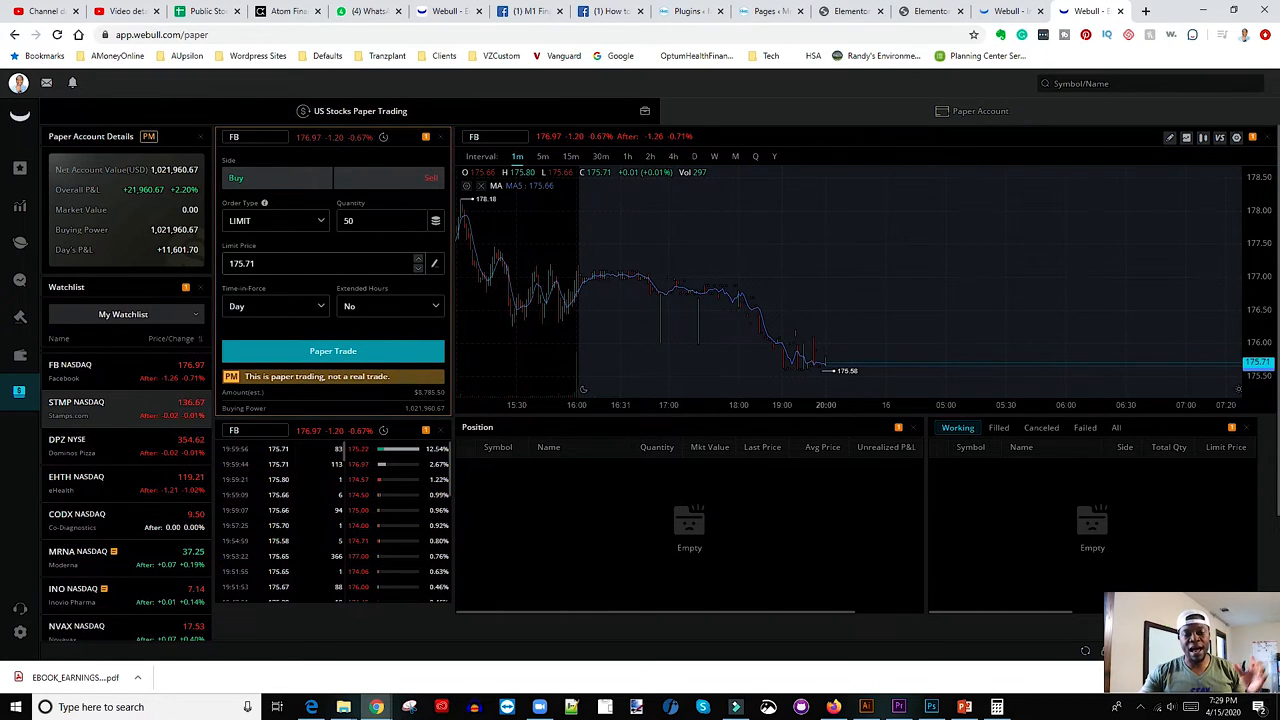
mouse_move(788, 356)
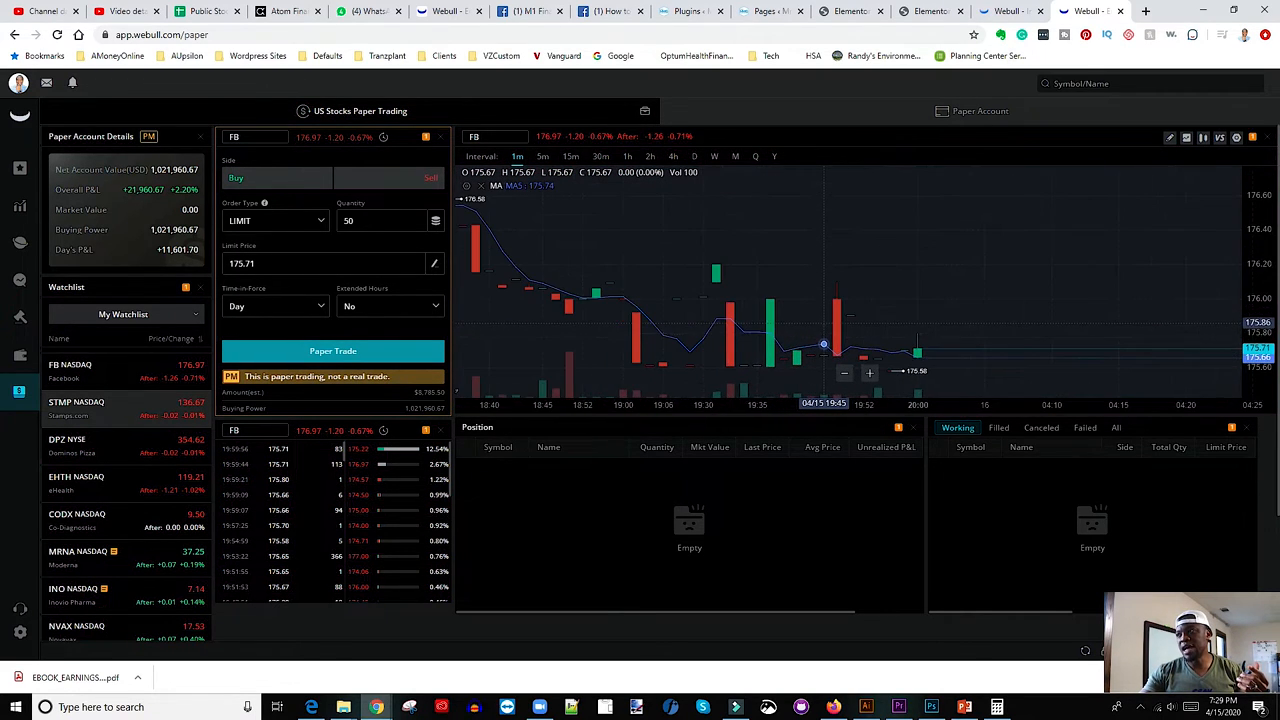
mouse_move(904, 352)
type("175")
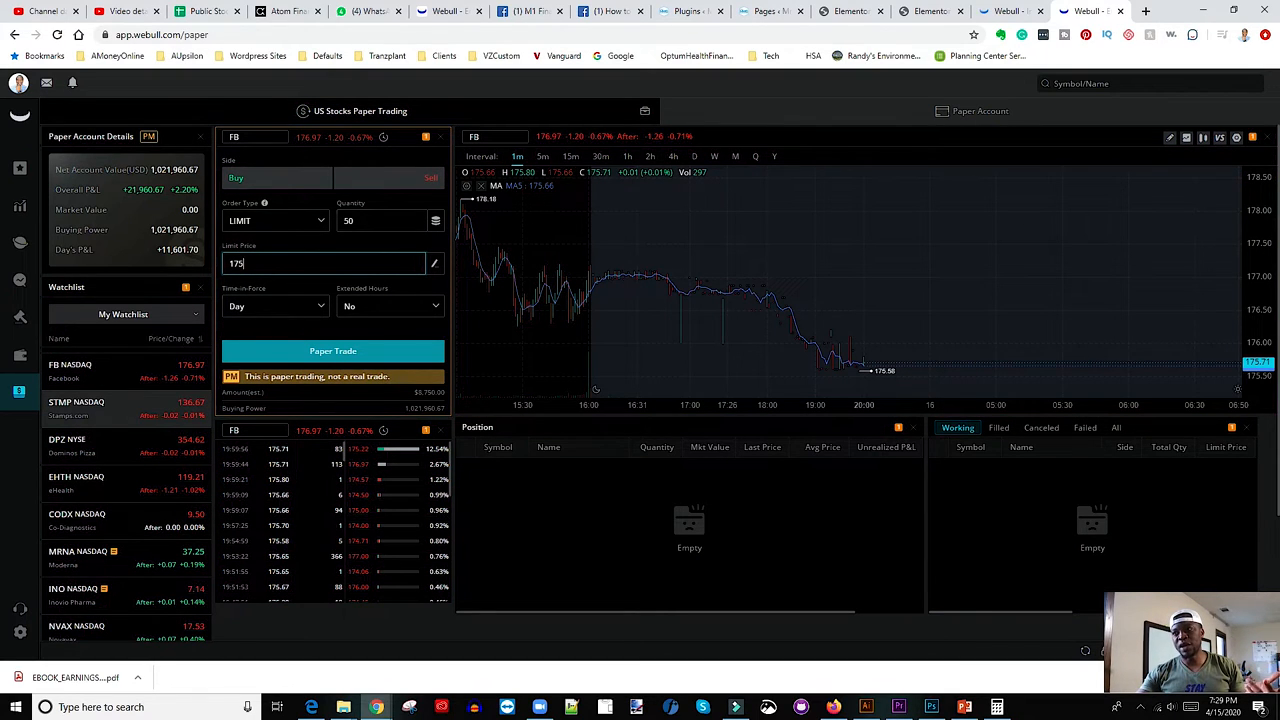
Step: Make the FB limit buy a Day order with extended-hours trading set to Yes
left_click(276, 306)
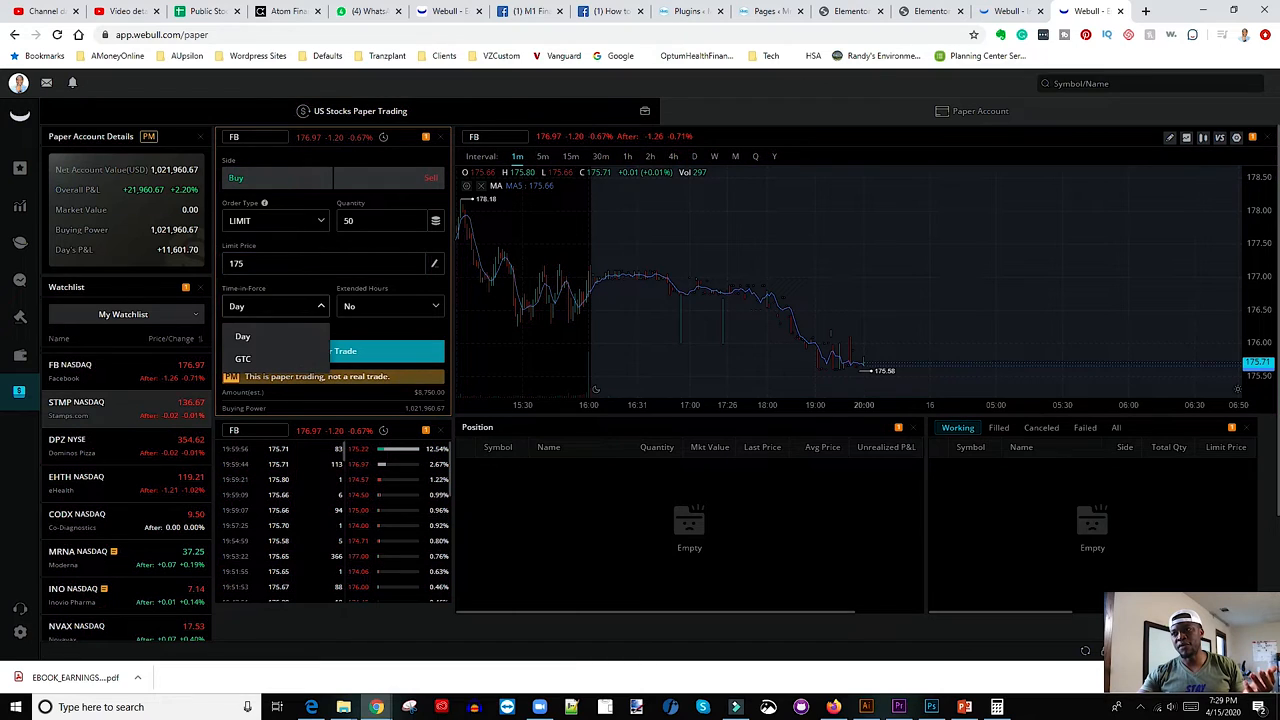
left_click(242, 336)
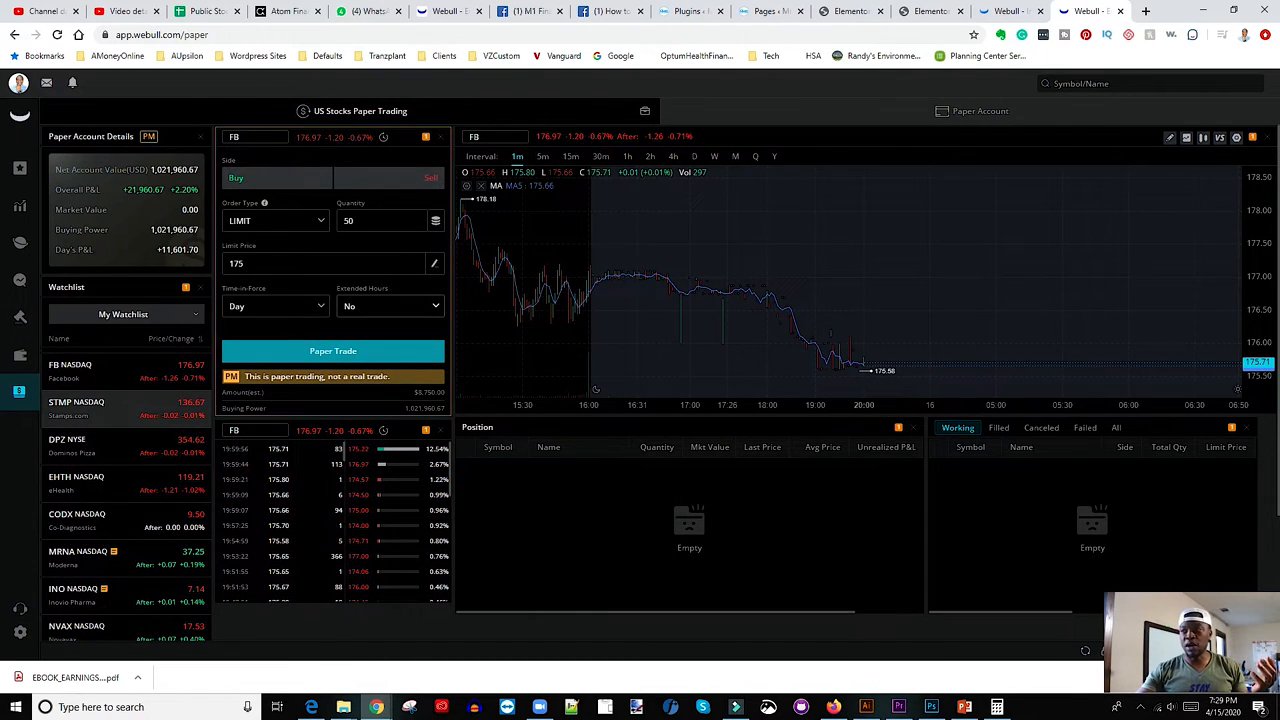
left_click(390, 306)
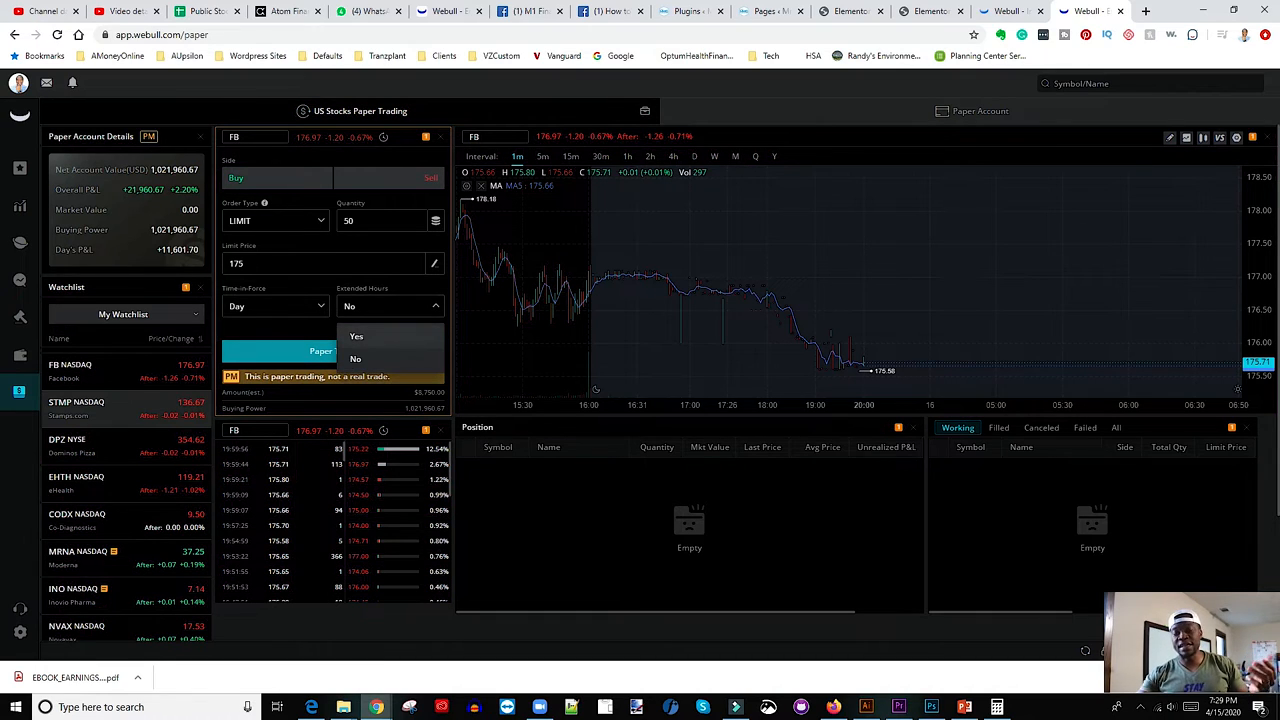
left_click(356, 336)
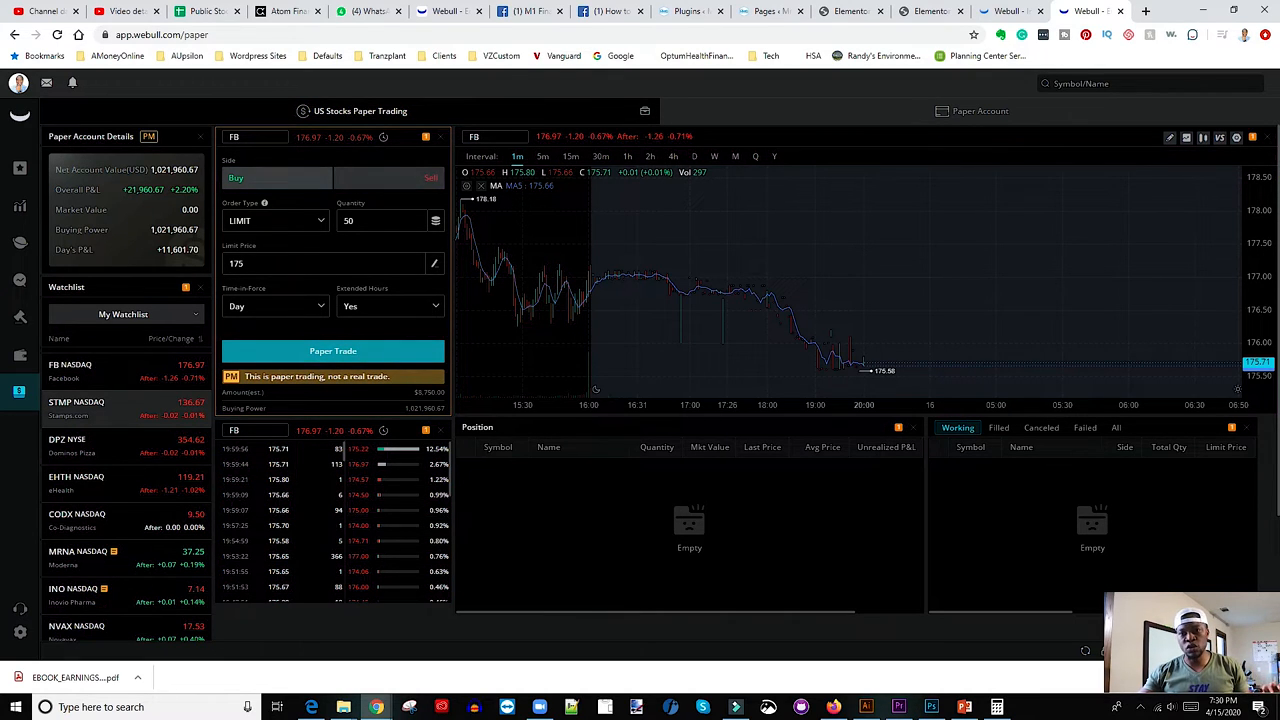
Step: Confirm the Buy side and submit the FB paper order: 50 shares at 175.00 limit
left_click(276, 176)
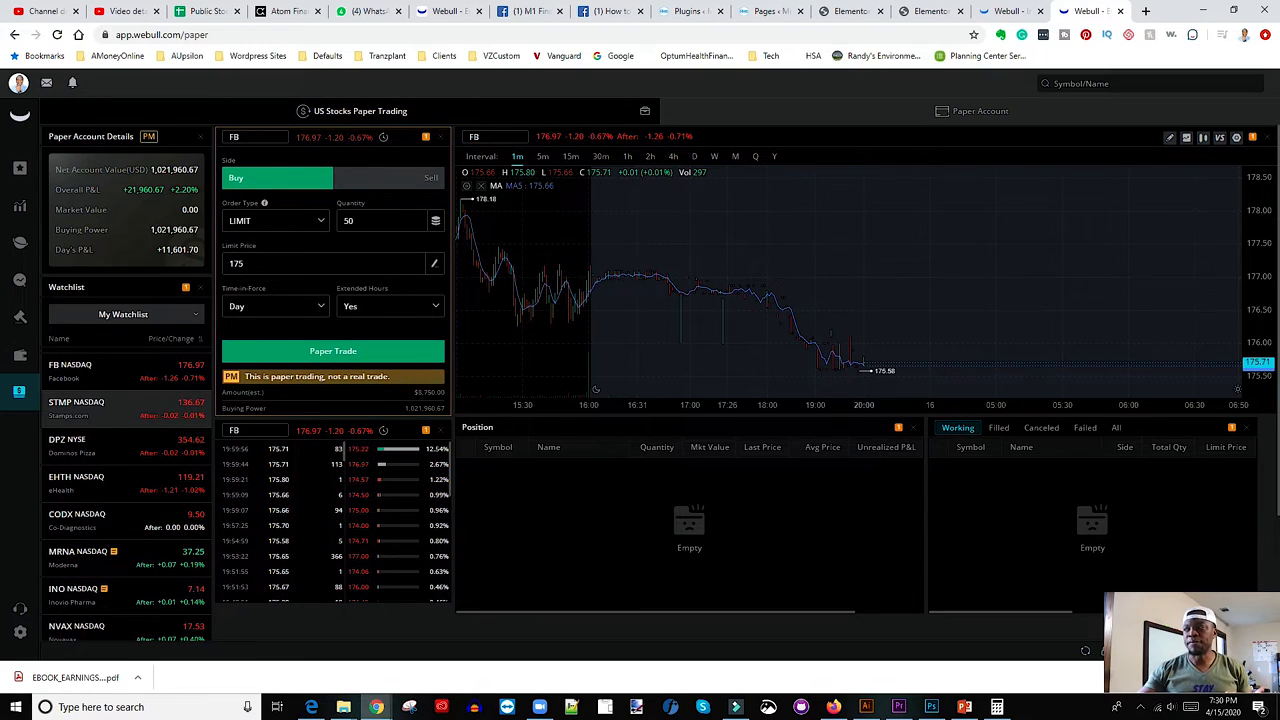
left_click(332, 352)
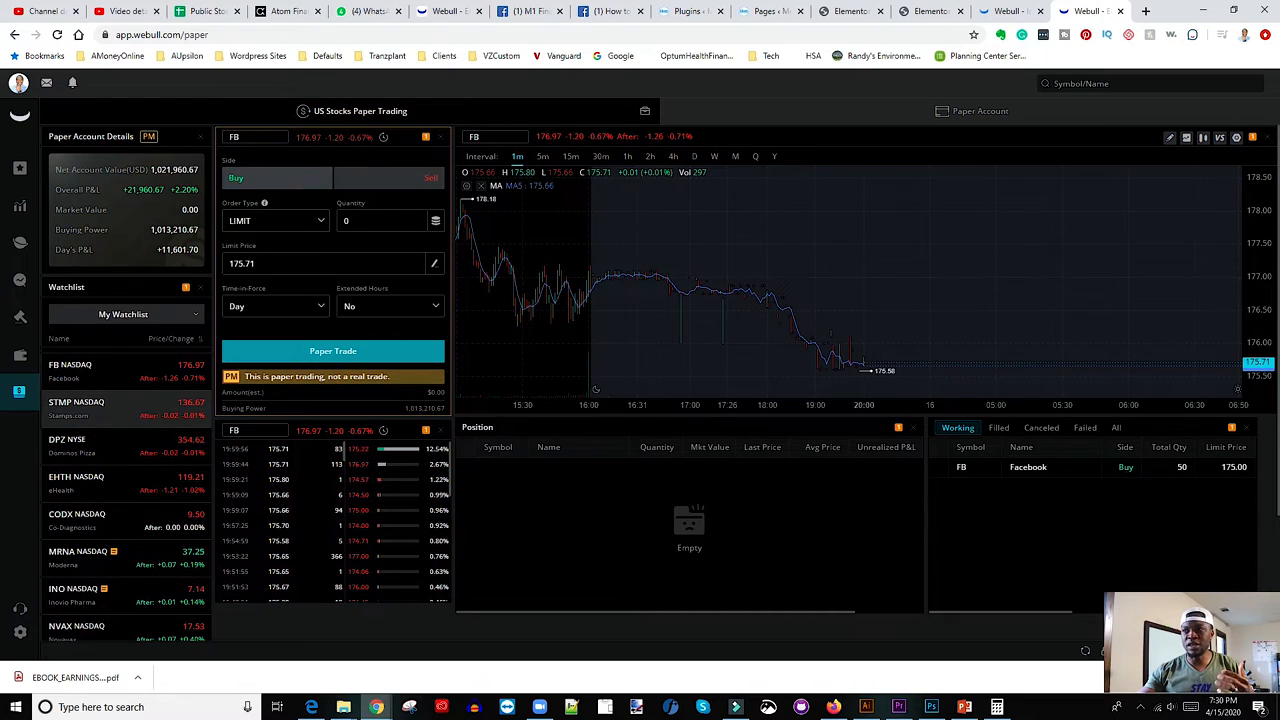
Step: Switch to Sell, set the FB limit price to 177 and the quantity to 50 shares
left_click(276, 220)
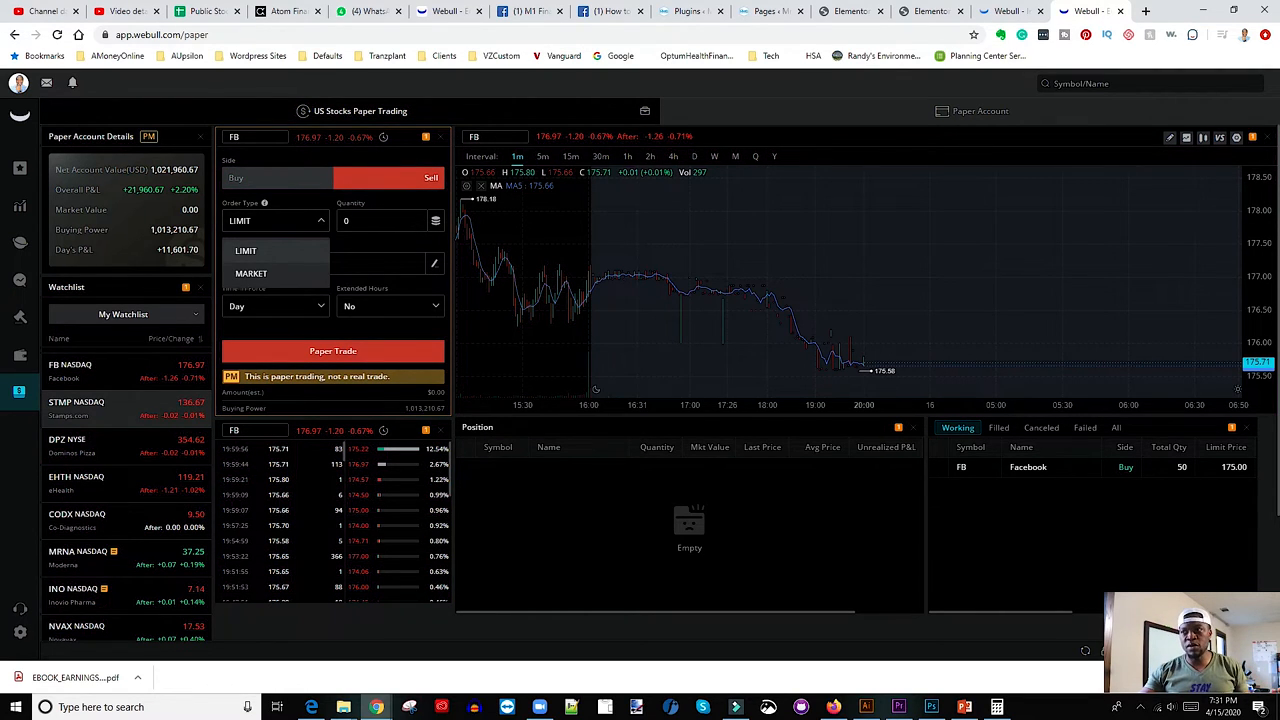
left_click(244, 250)
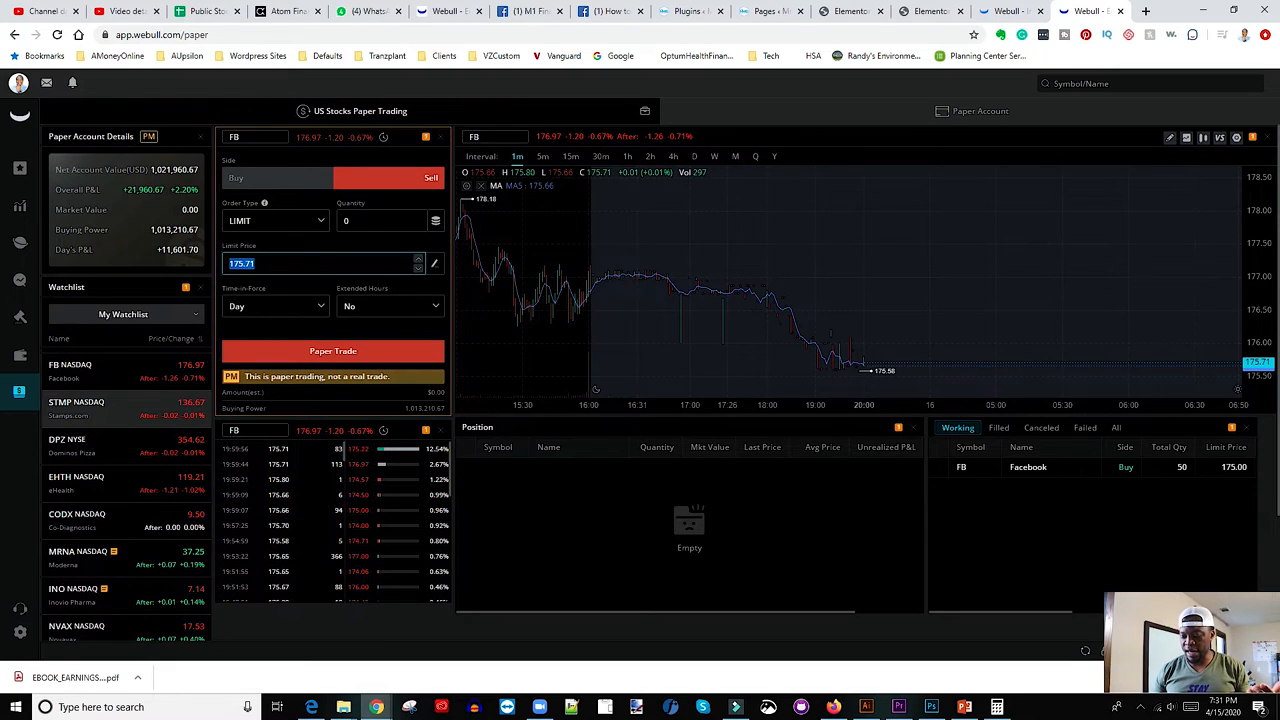
type("17")
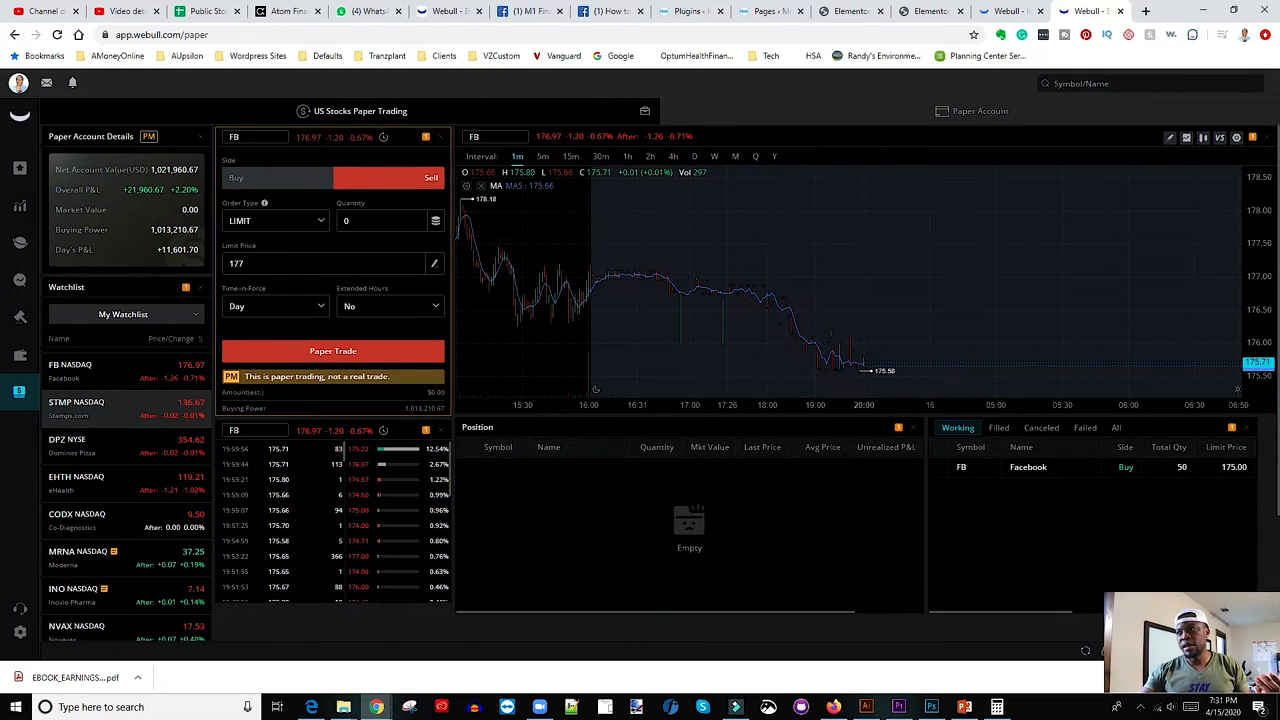
left_click(382, 220)
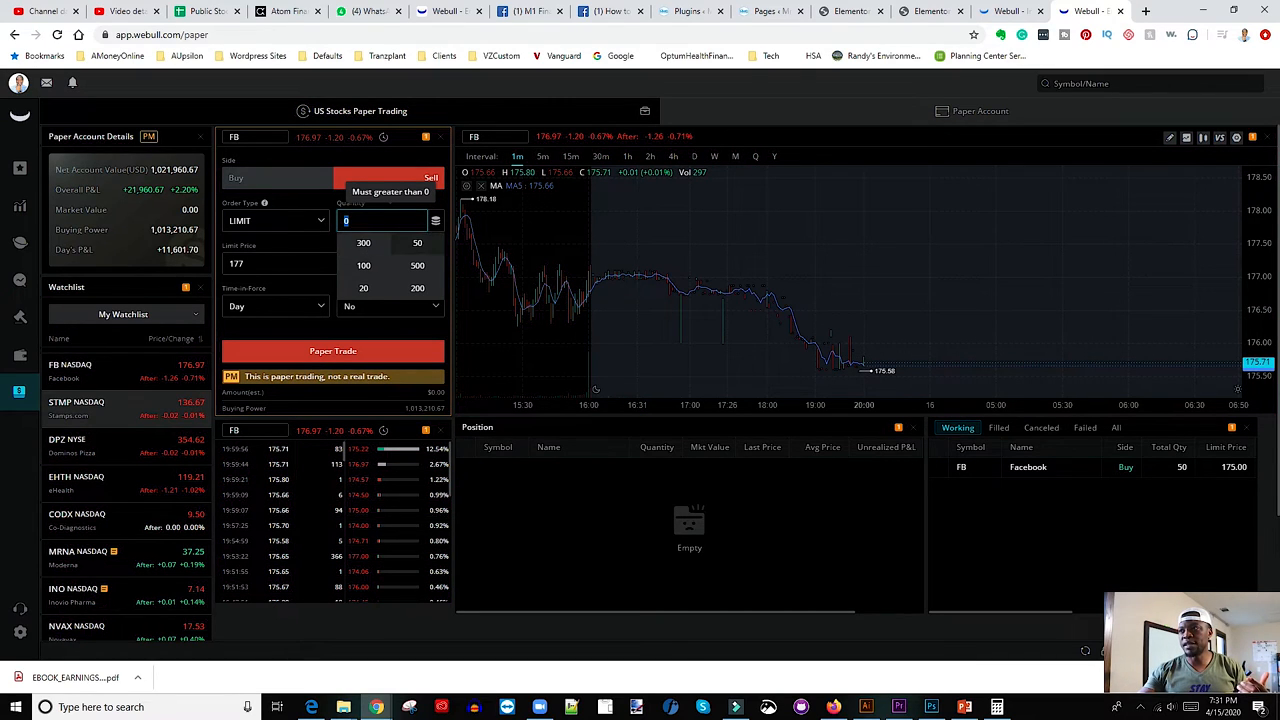
left_click(416, 244)
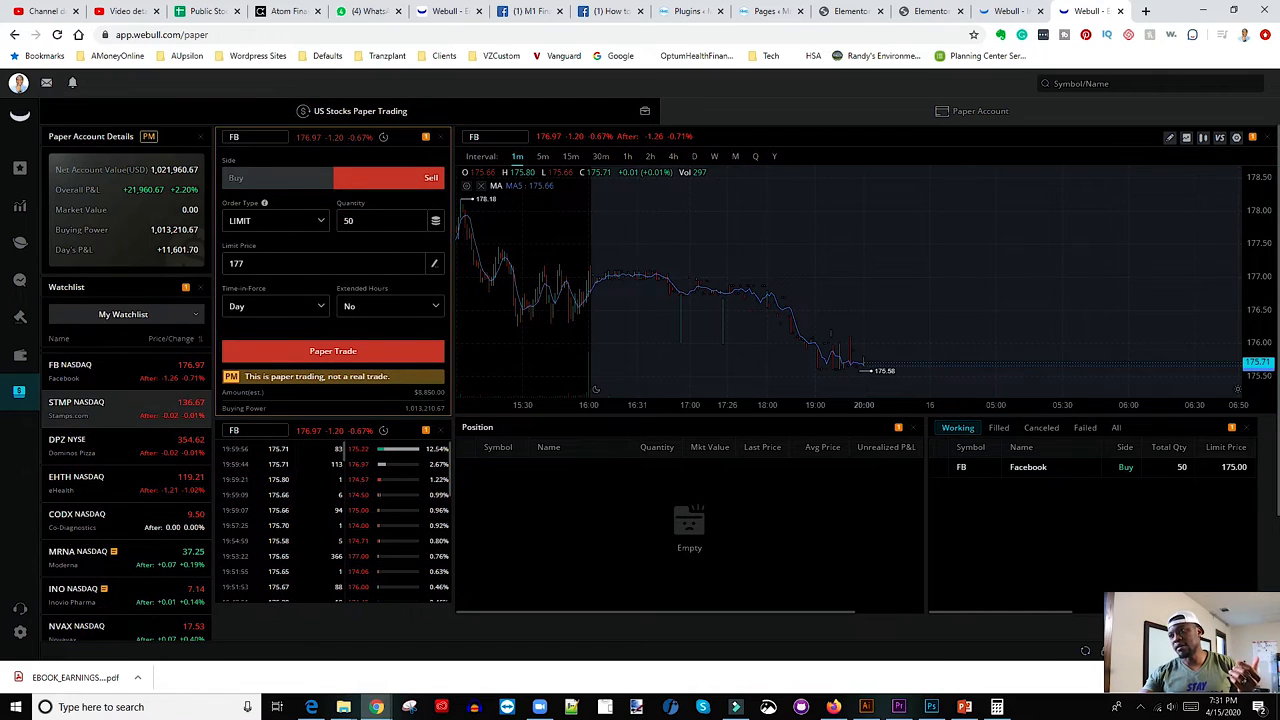
Step: Submit the FB sell order so working orders list Sell 50 at 177.00
left_click(332, 352)
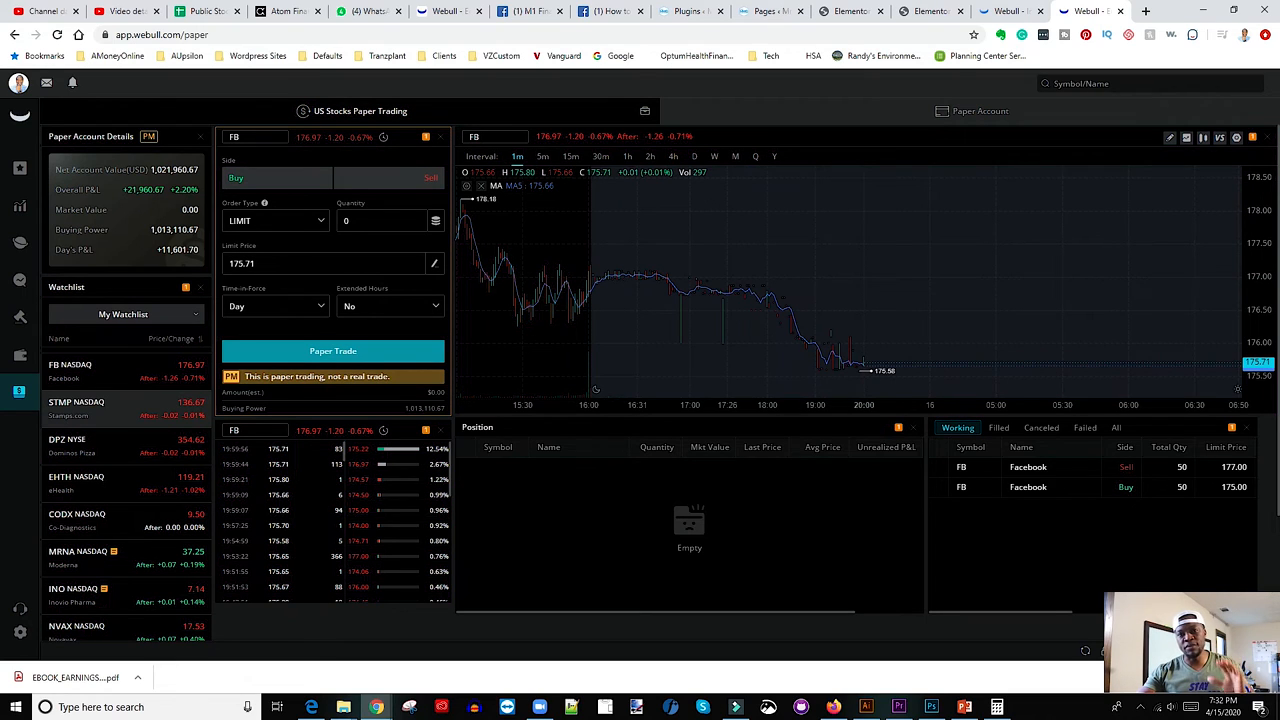
mouse_move(554, 302)
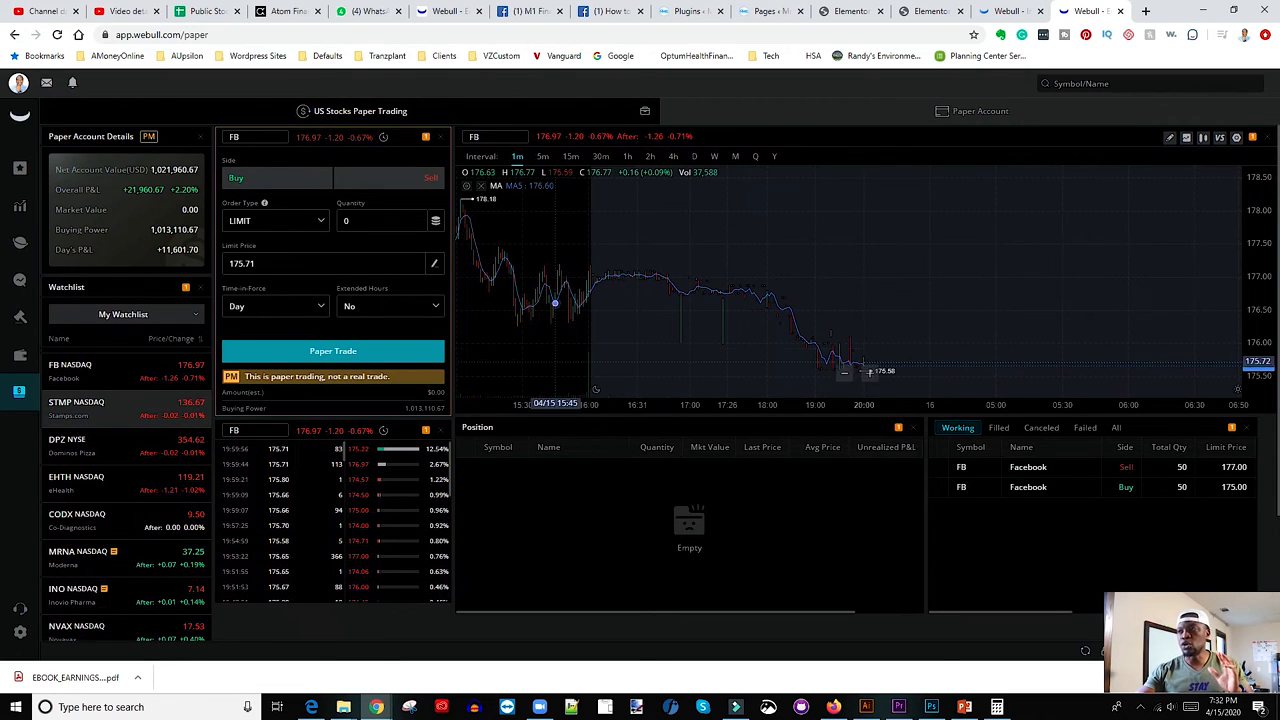